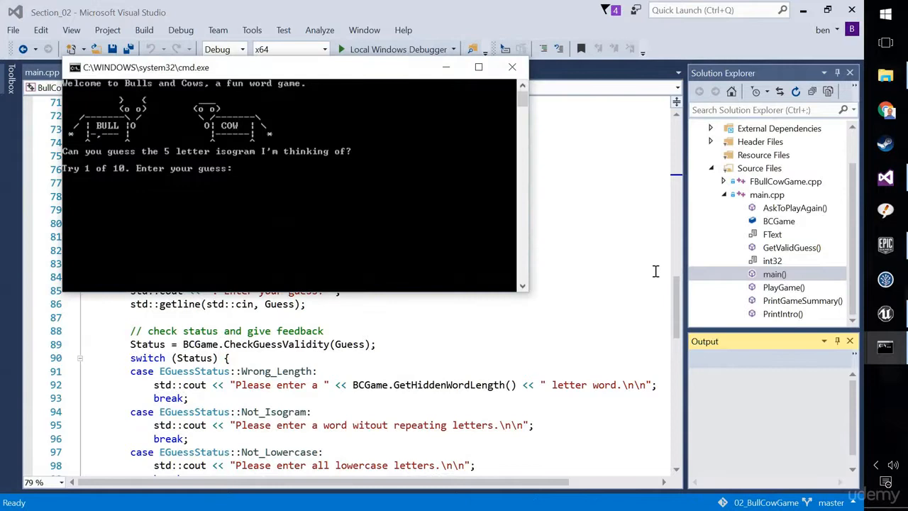
- Move the Bull Cow Game console window toward the centre of the screen over the code
{"action": "left_click_drag", "start_coordinate": [283, 68], "coordinate": [397, 144]}
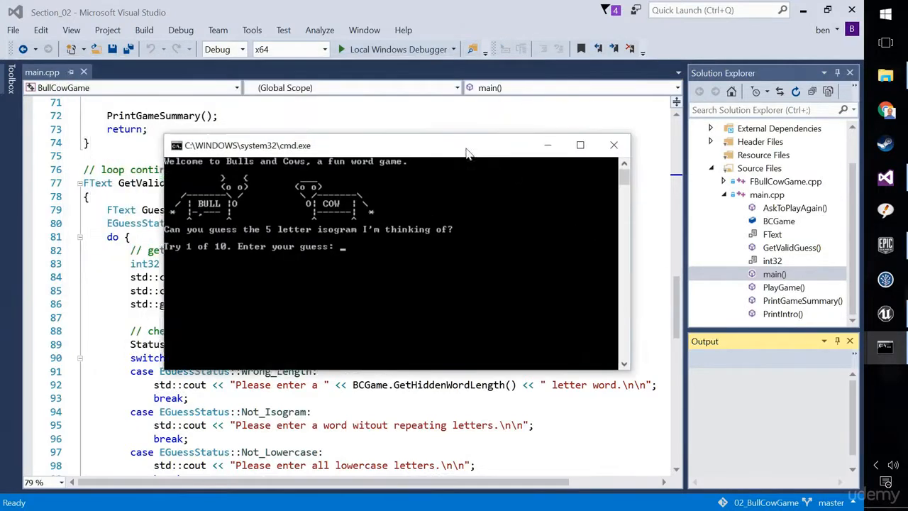